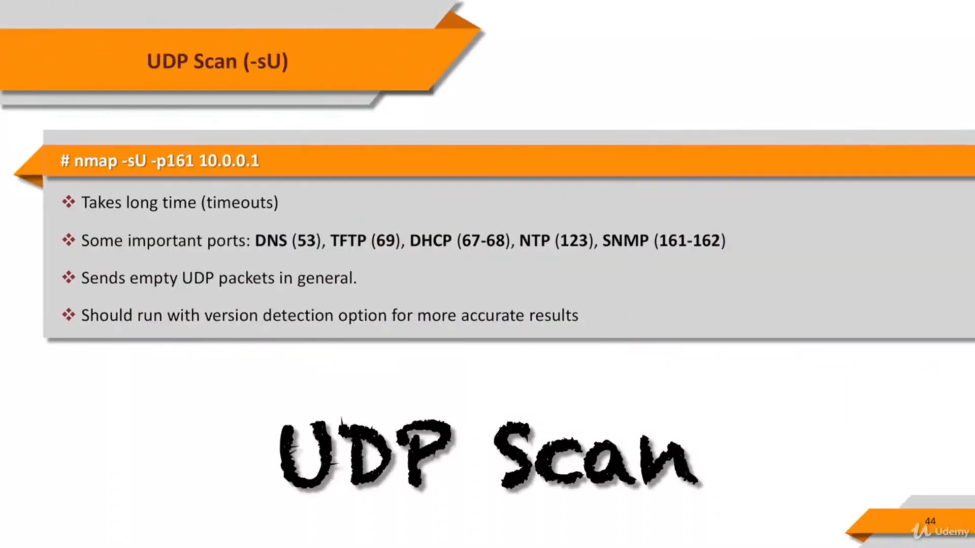
Step: Launch a root terminal from the dock and enlarge its window
left_click(134, 162)
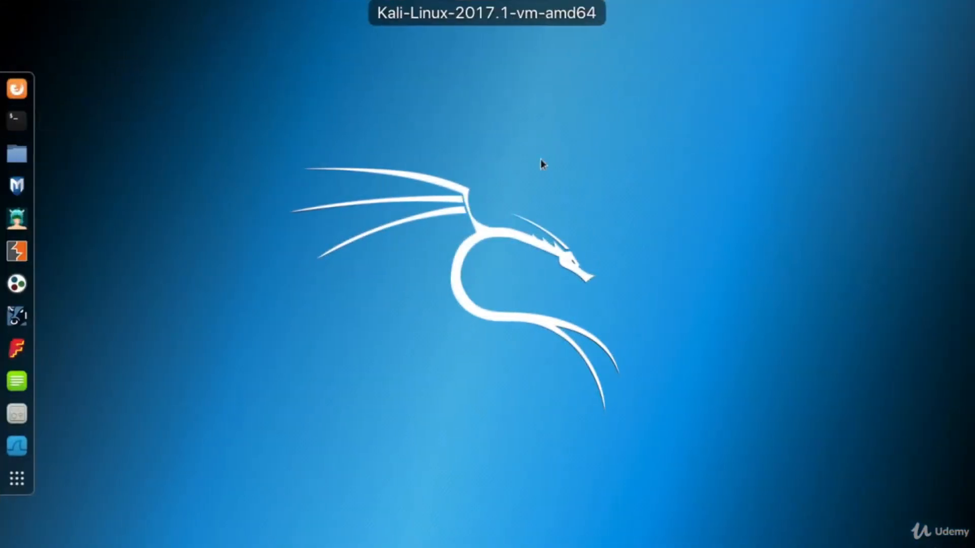
left_click(15, 118)
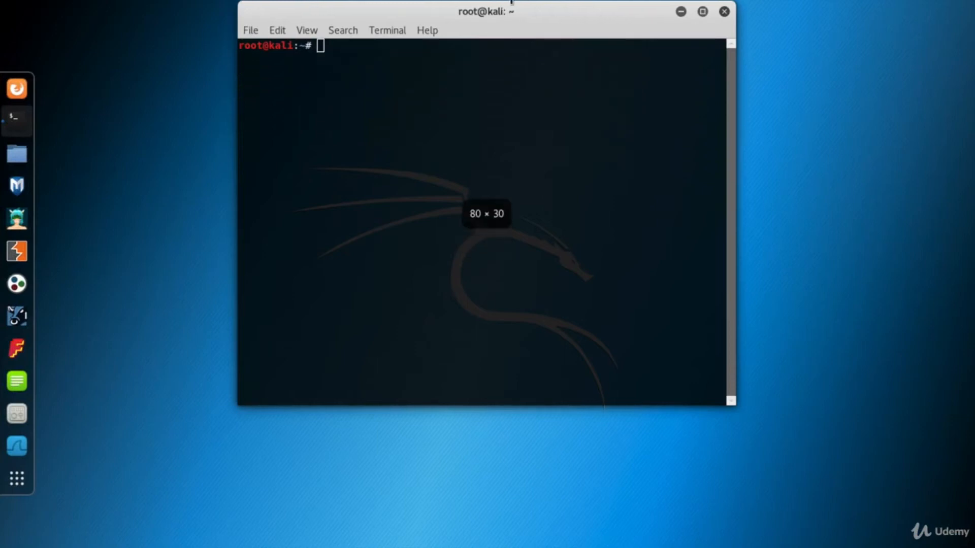
left_click_drag(732, 407, 843, 503)
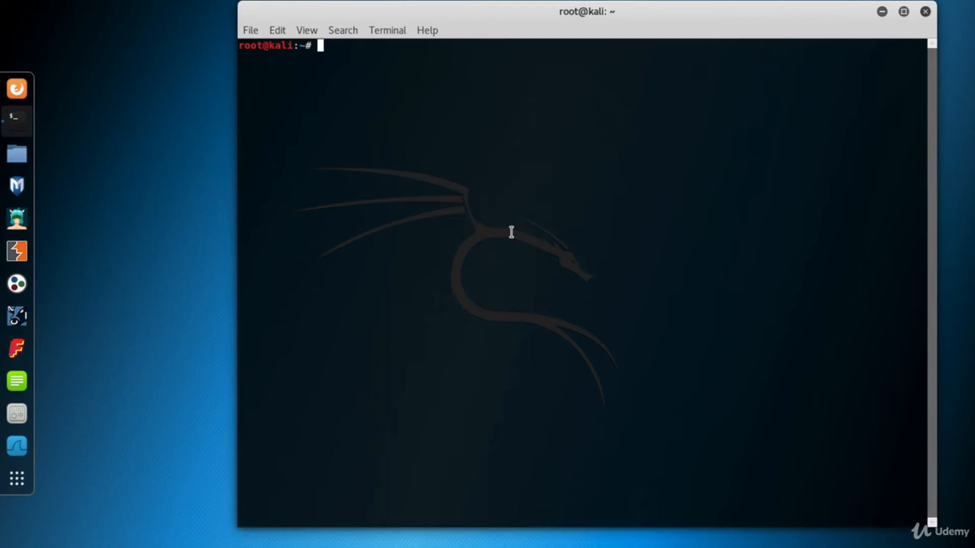
Step: Enter 'nmap -n -Pn -sU 172.16.99.206 -' for a UDP scan without DNS or ping
type("nmap")
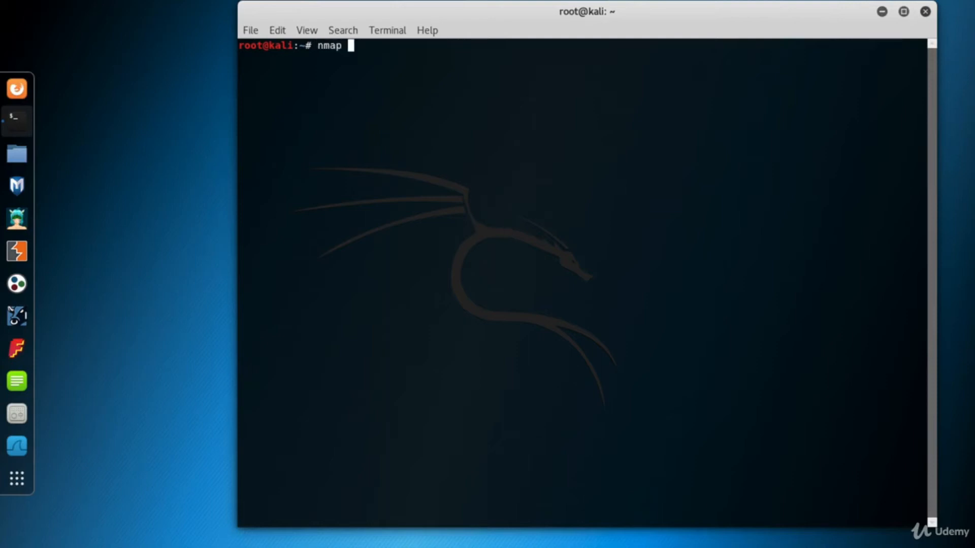
type("-n")
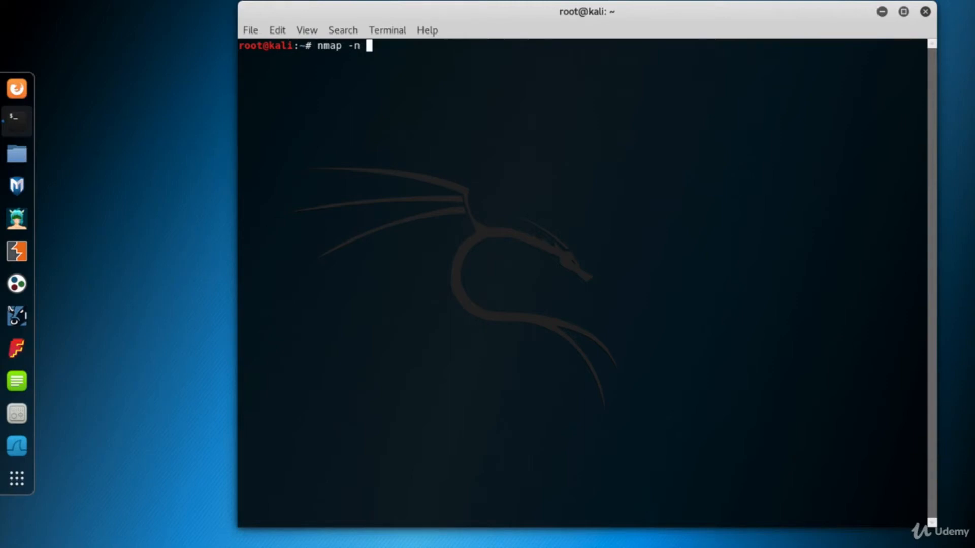
type("-Pn")
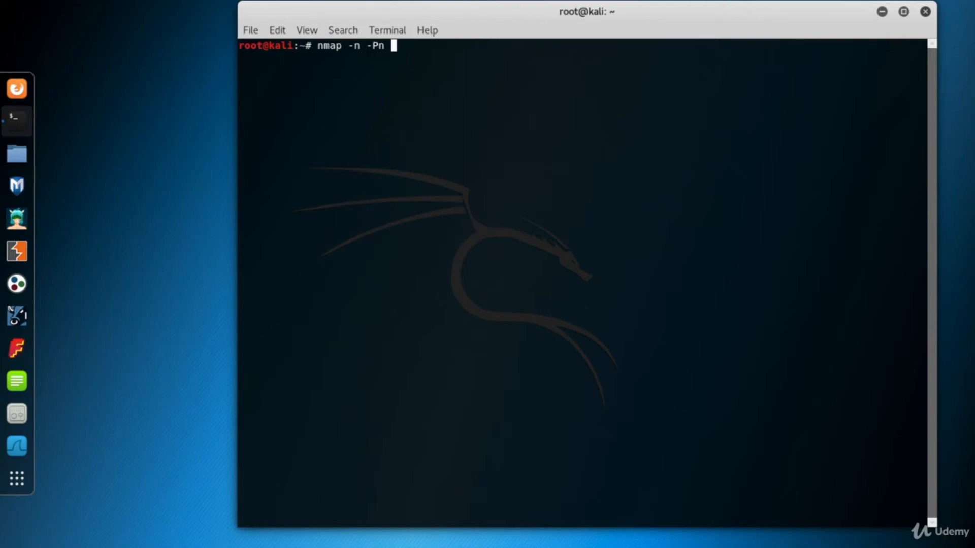
type("-sU")
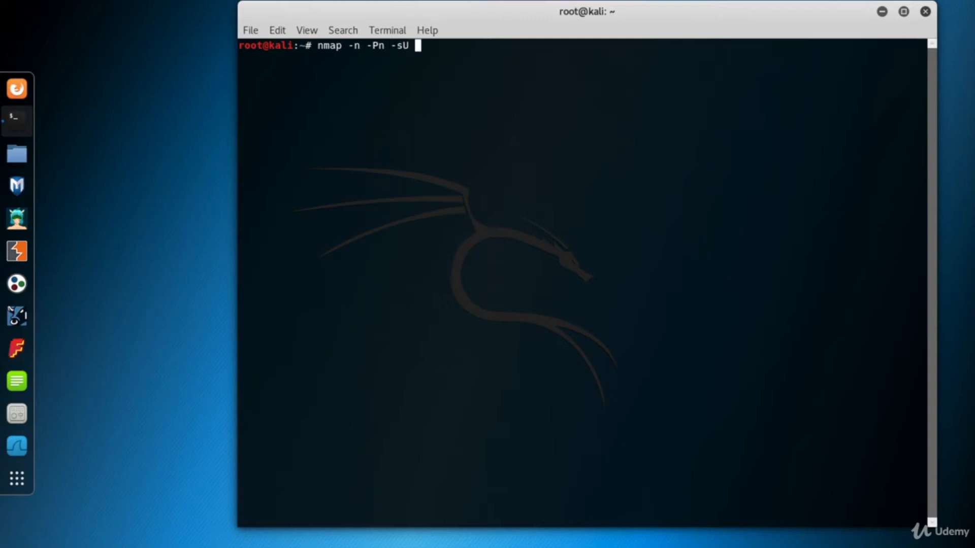
type("172.16.")
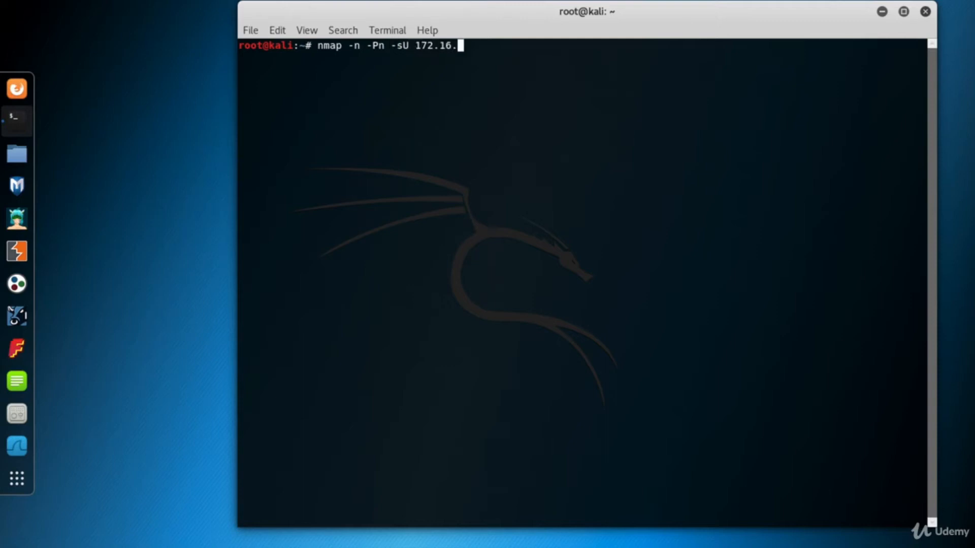
type("99.206")
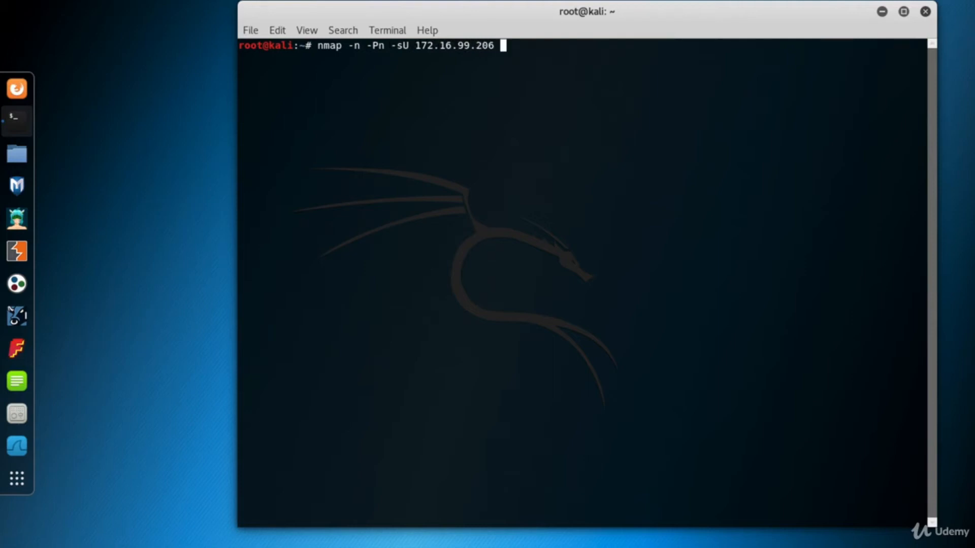
type("-")
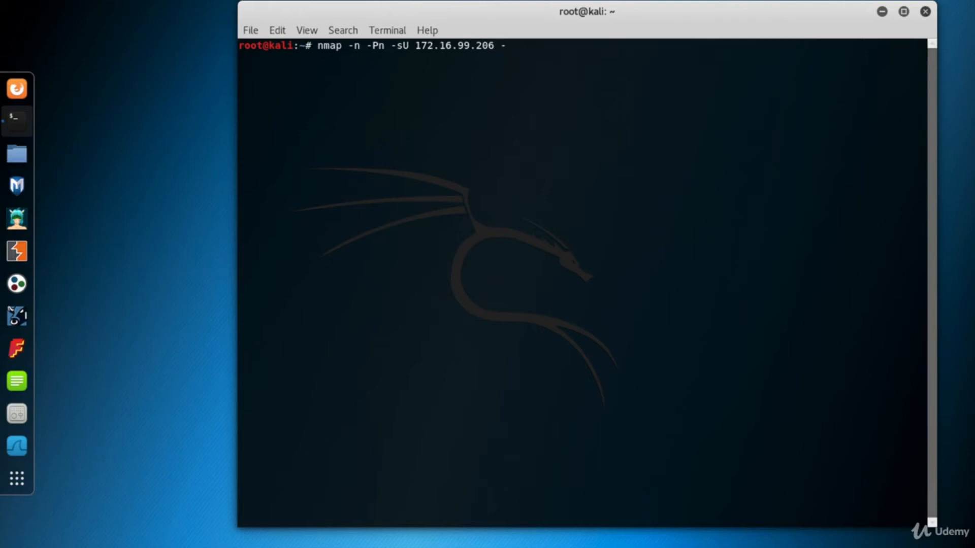
Step: Complete the command with '-top-ports 10 -sV --reason' and run the scan
type("-top-ports")
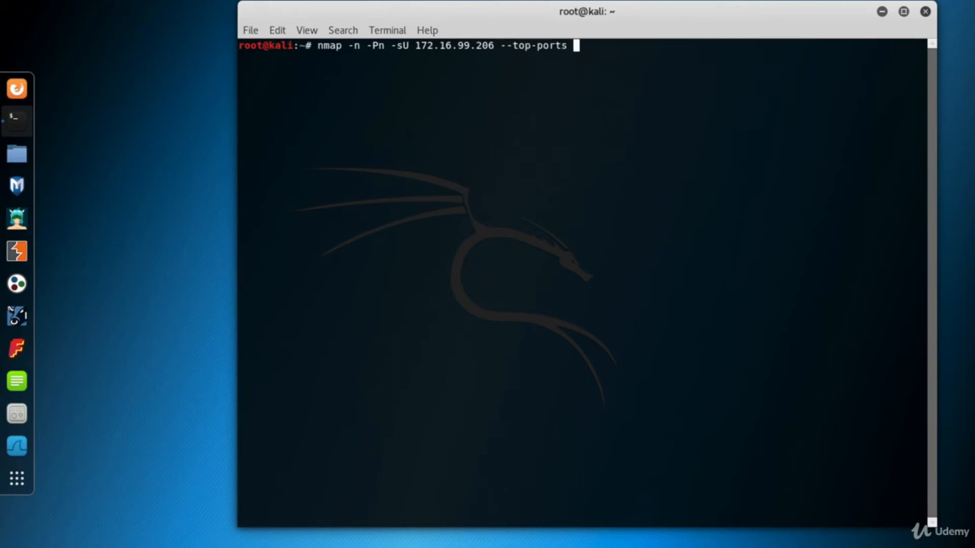
type("10")
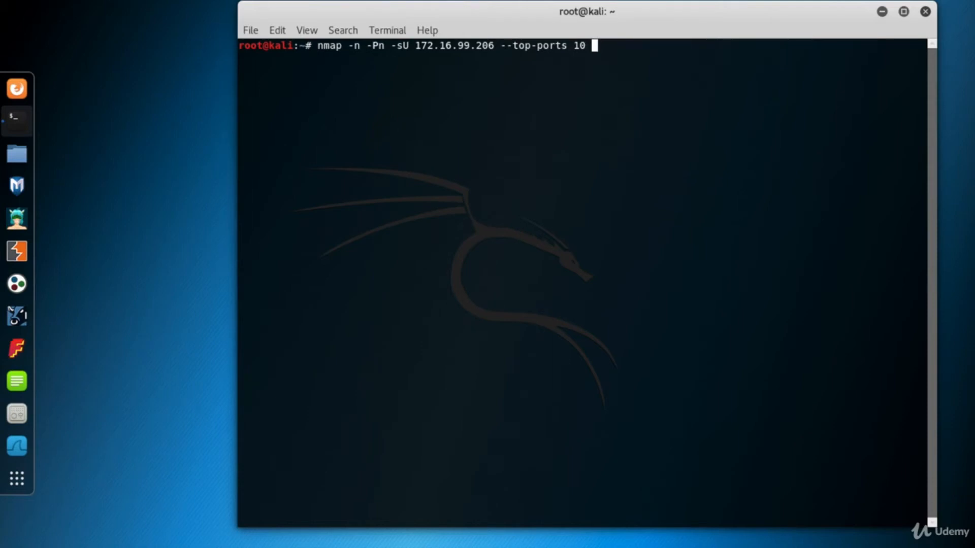
type("-sV")
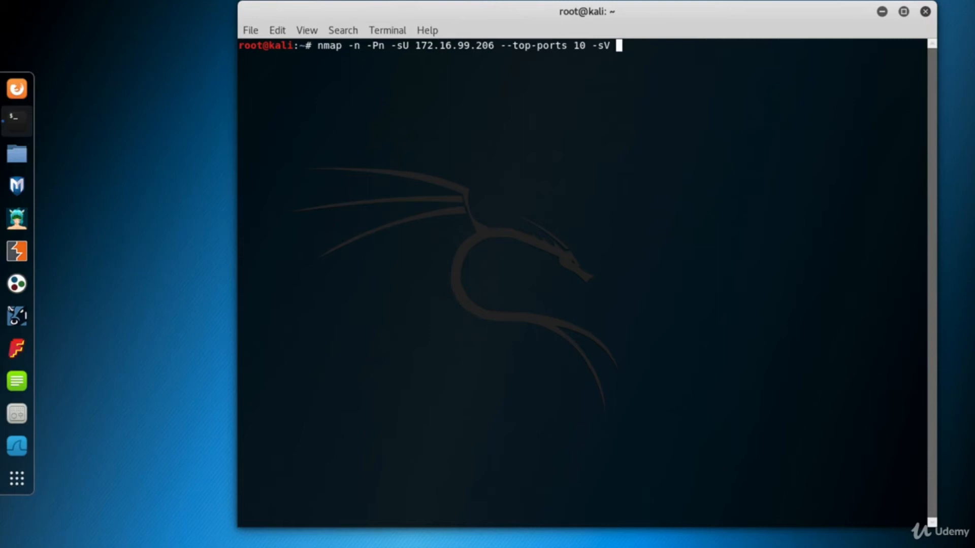
type("--reason")
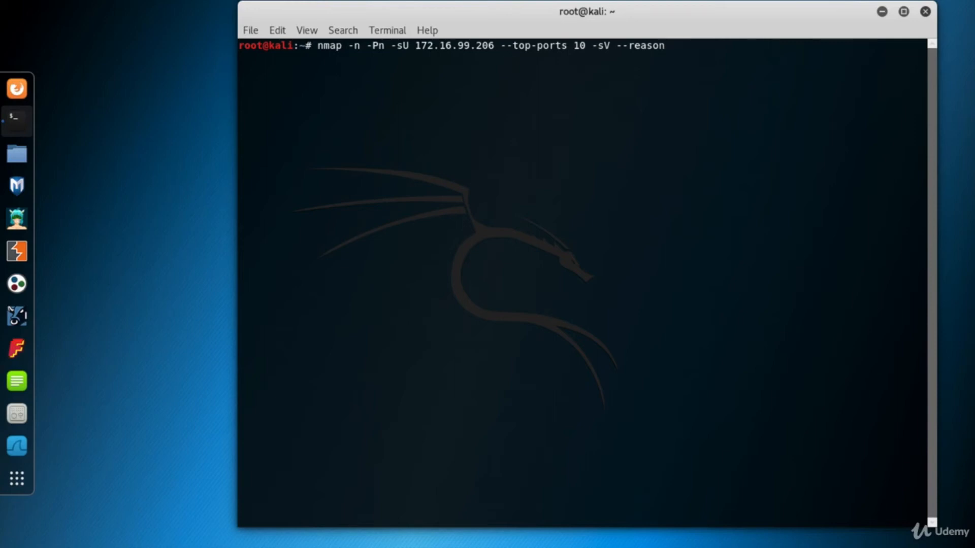
key("Return")
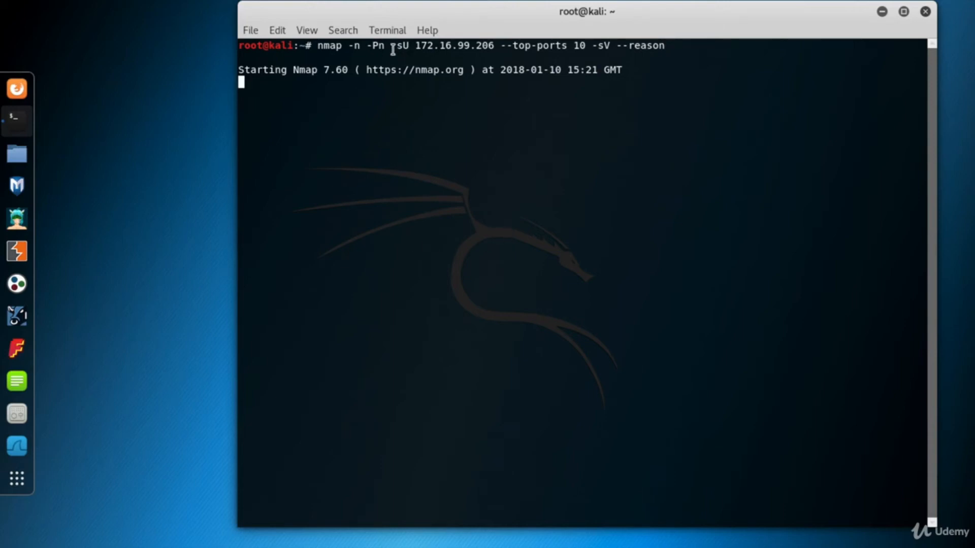
Step: Wait for the scan report showing ports 53 and 137 open on METASPLOITABLE
double_click(402, 46)
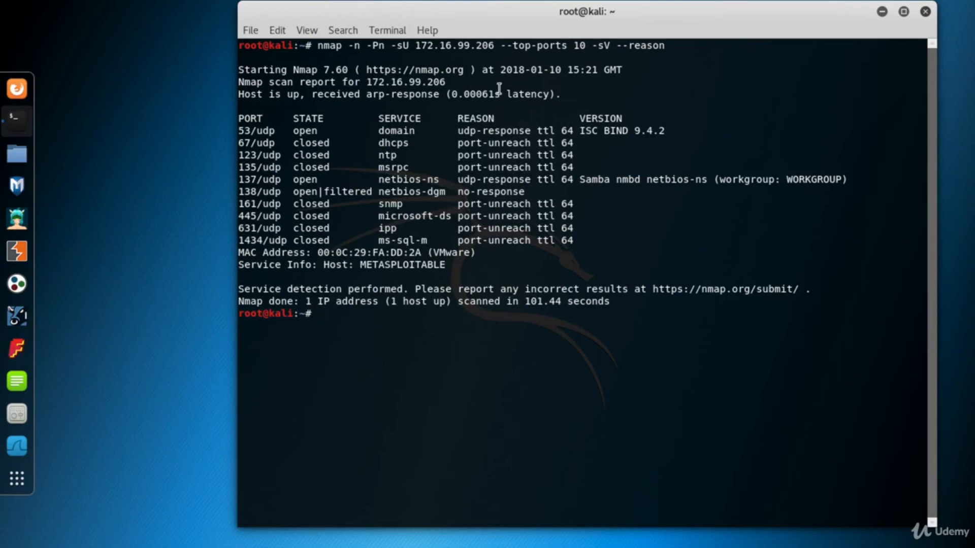
mouse_move(512, 287)
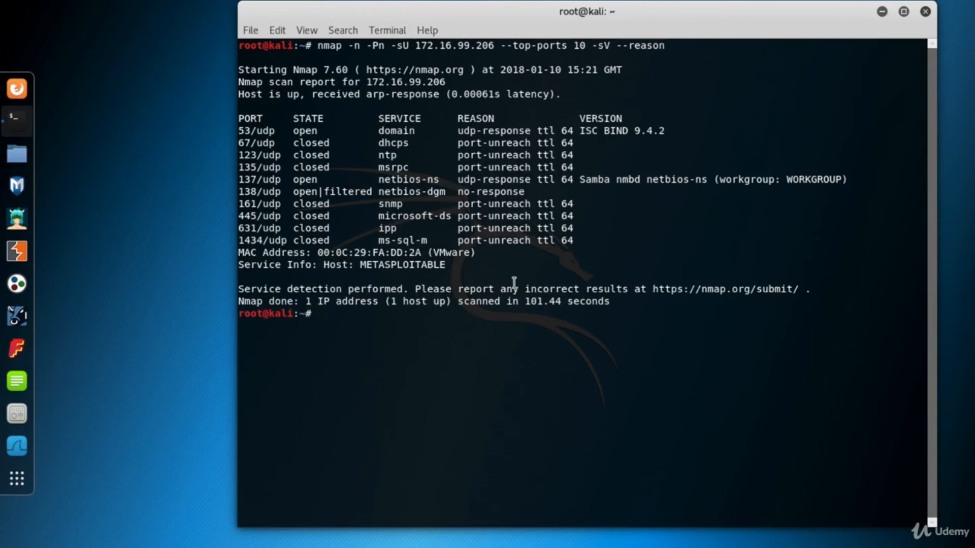
double_click(542, 302)
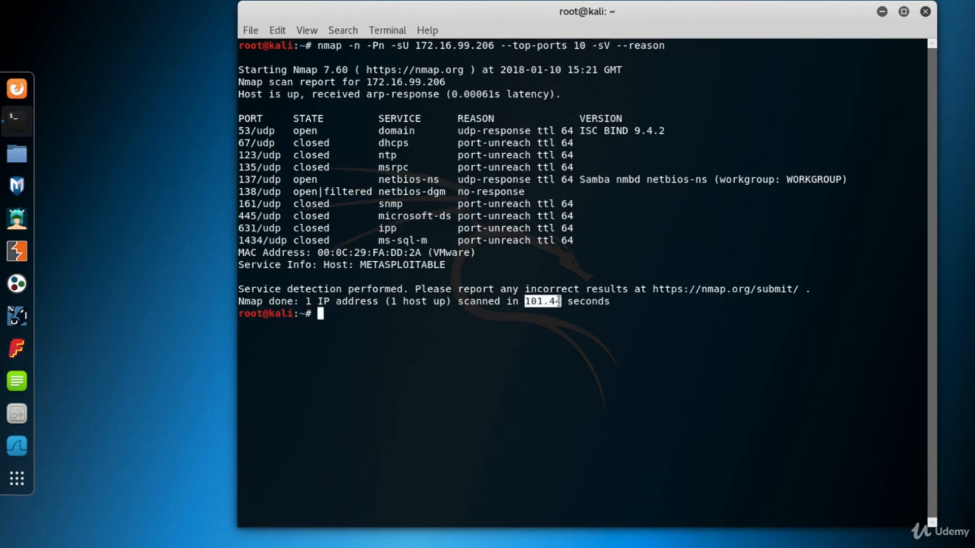